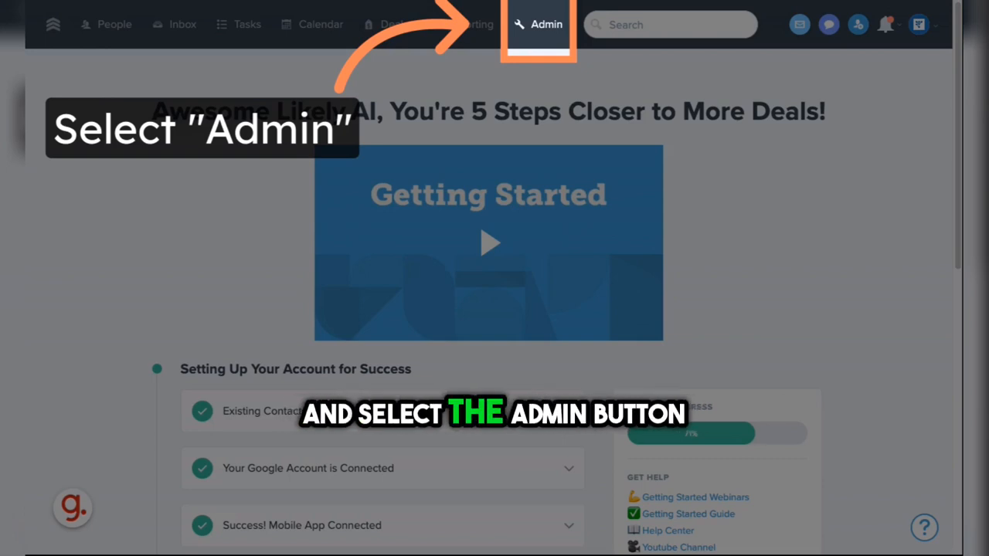
Go to Admin and show All Integrations with the Embedded Apps gallery
click(546, 24)
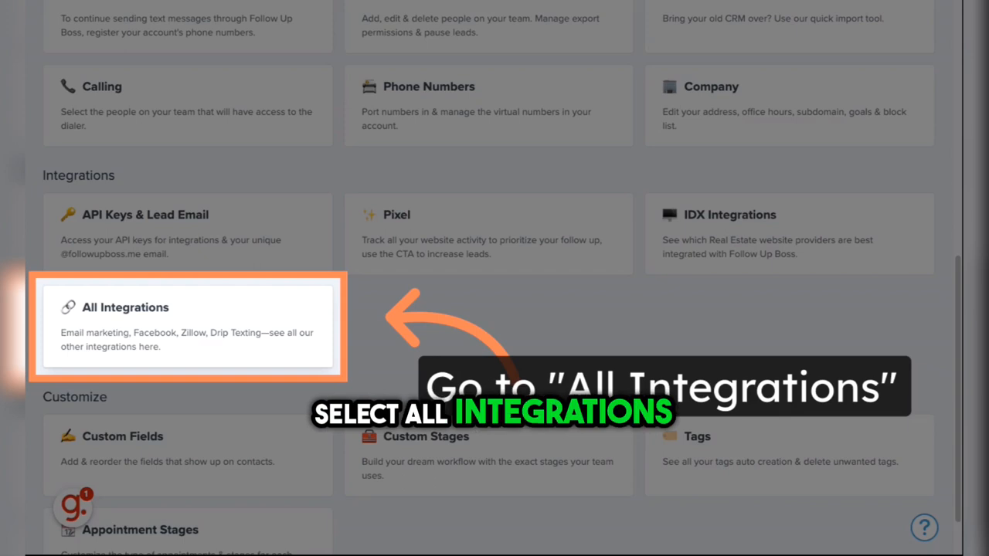
click(187, 326)
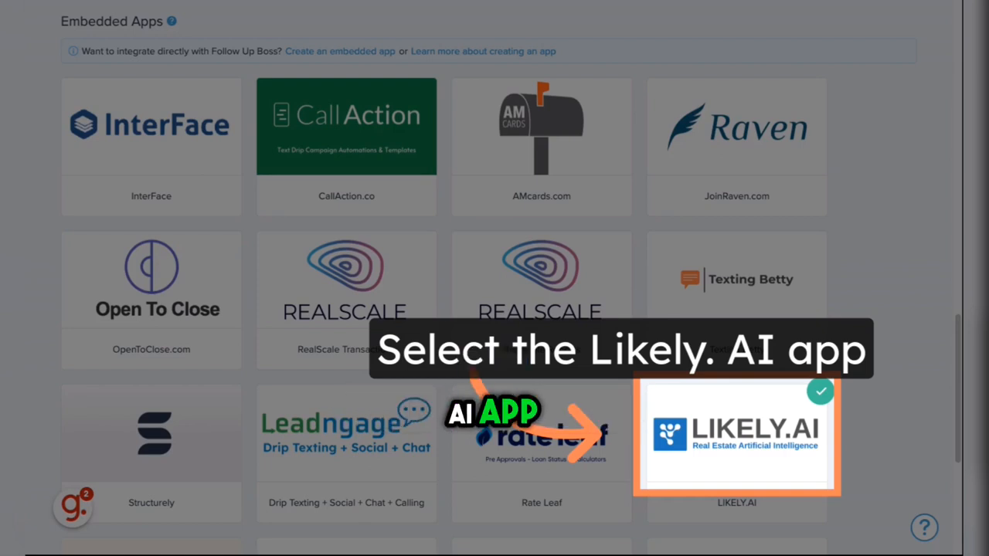
Show the LIKELY.AI embedded app's details, available for everyone
click(736, 435)
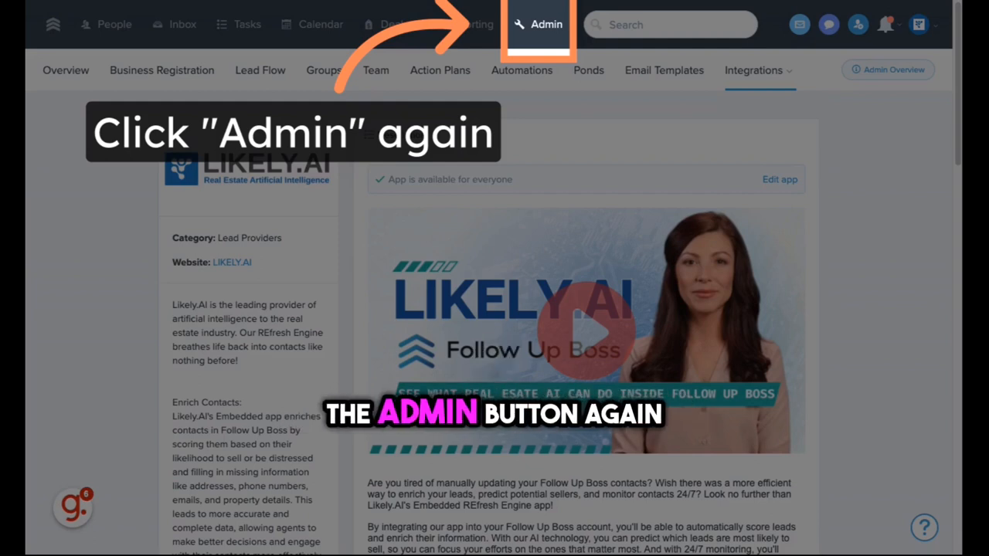
From Admin, reach API Keys & Lead Email and start creating a new API key
click(546, 24)
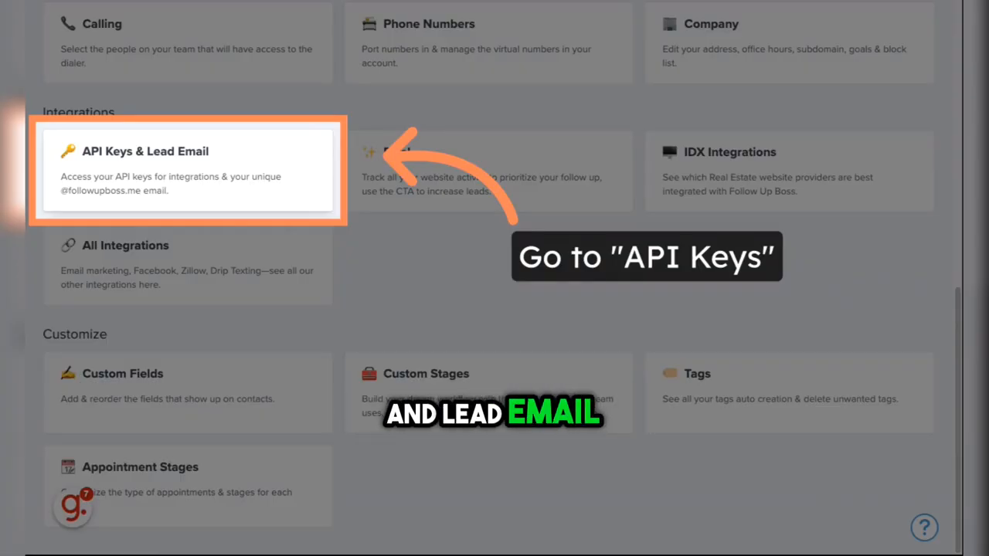
click(188, 168)
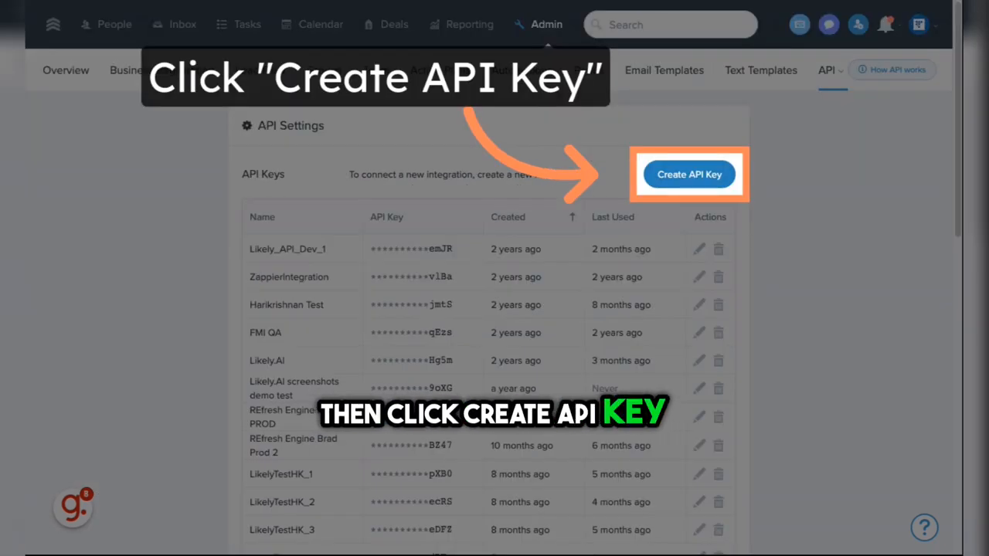
click(688, 174)
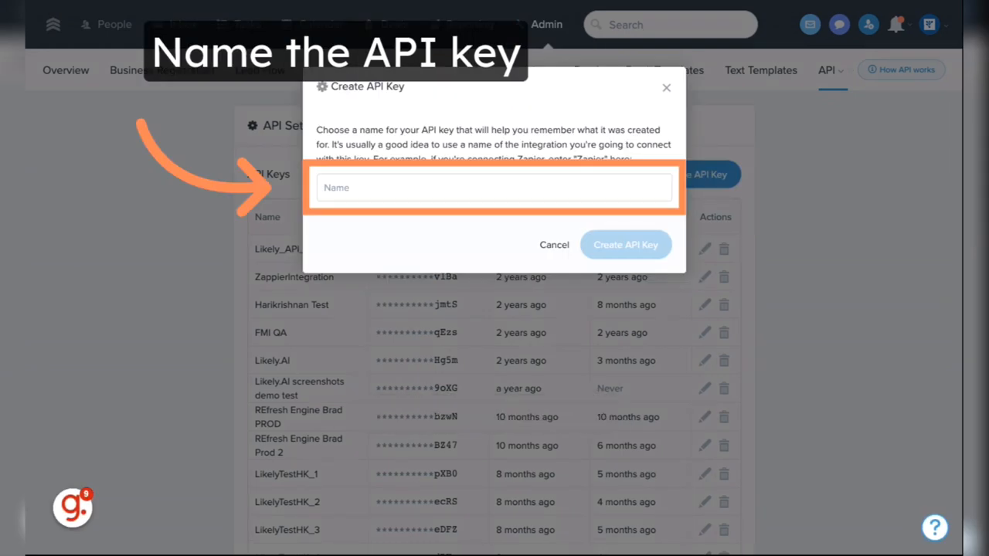
Begin entering a name for the new API key
click(625, 245)
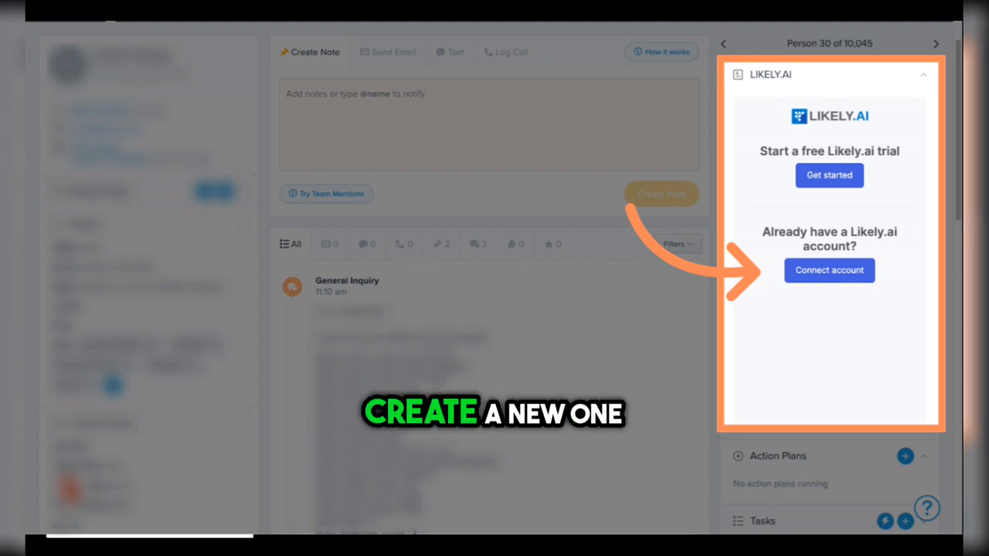
Connect an existing Likely.AI account from the contact's LIKELY.AI panel
click(829, 271)
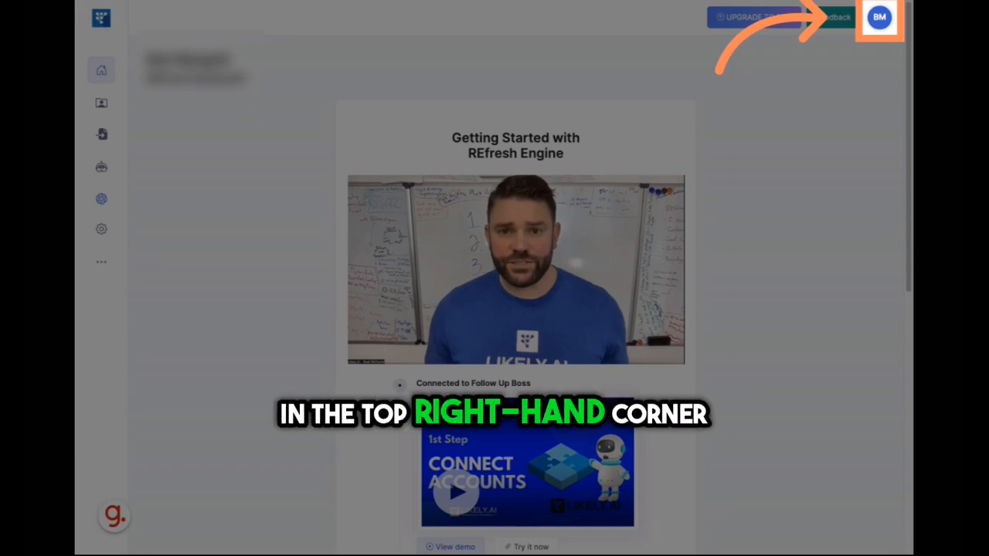
From the profile's Integrations settings, start connecting Follow Up Boss
click(879, 17)
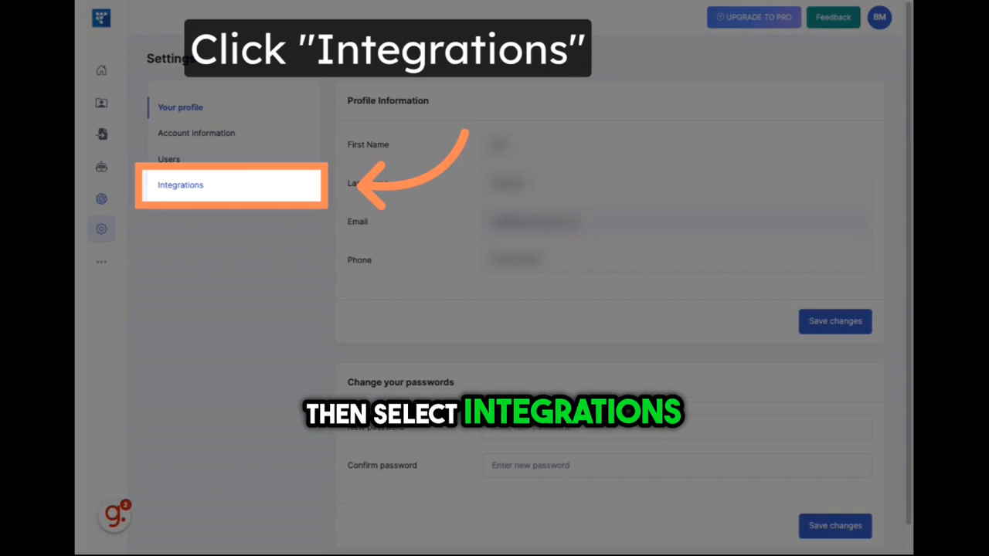
click(181, 185)
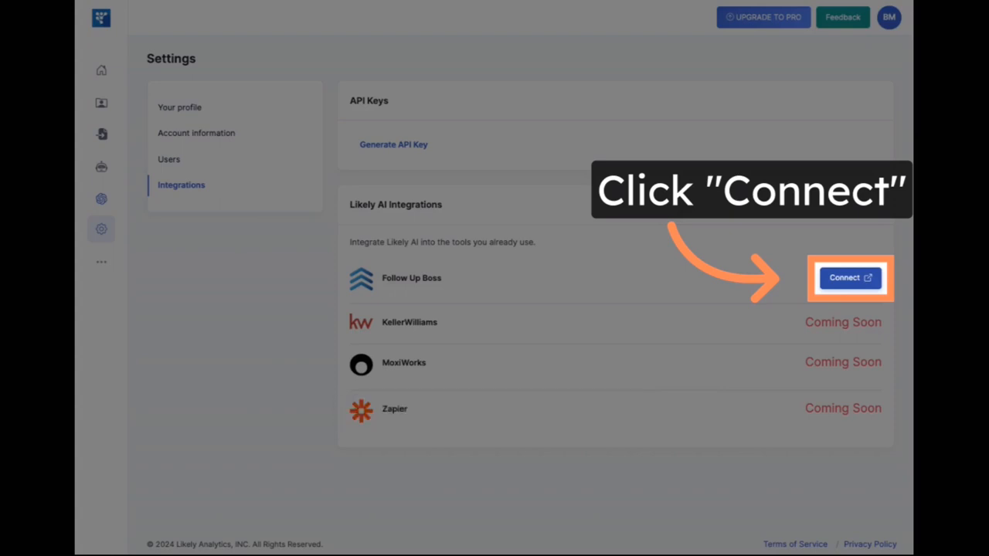
click(850, 277)
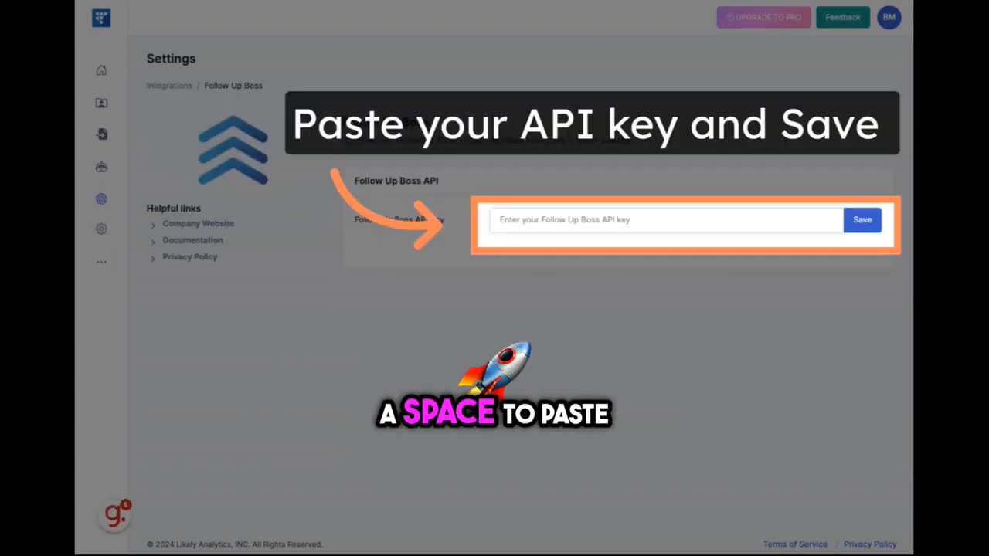